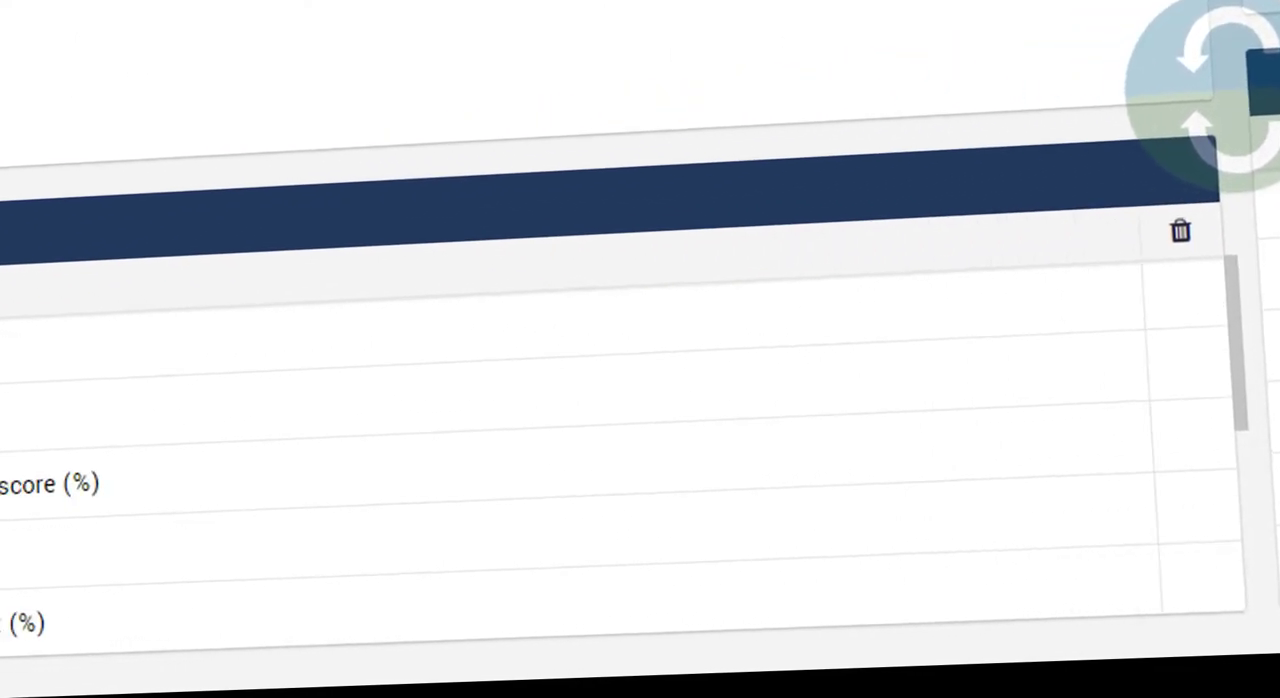
pyautogui.scroll(3)
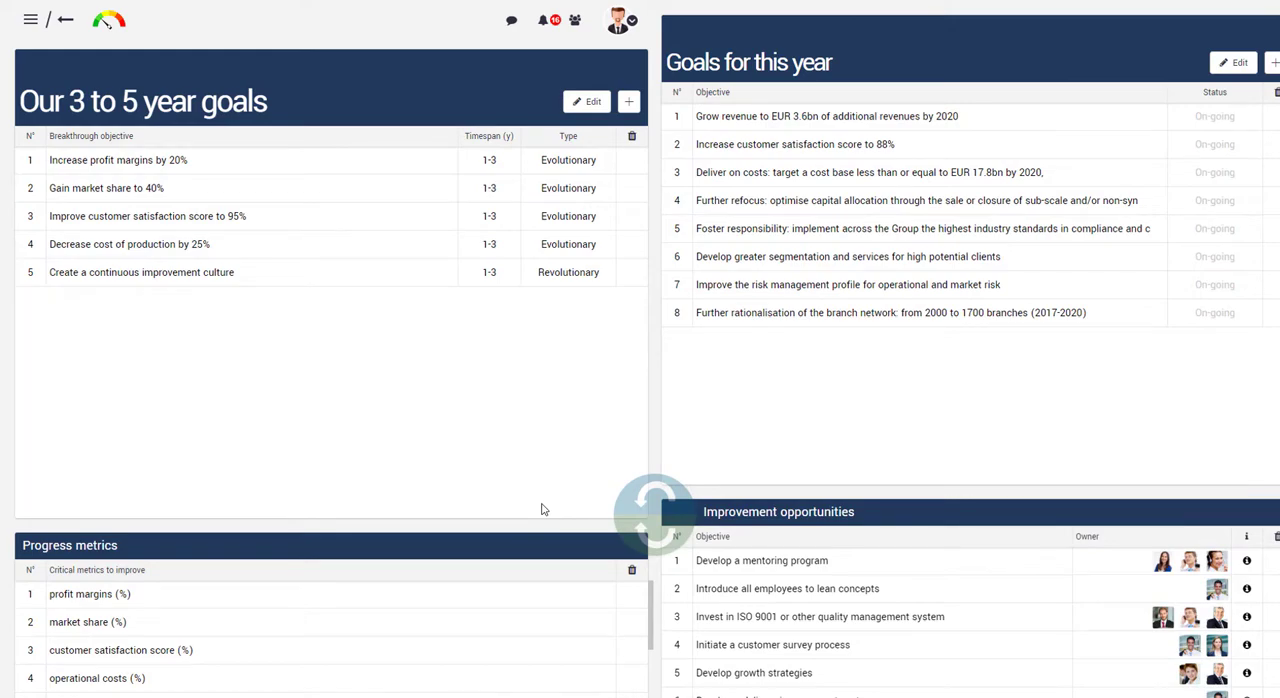
pyautogui.moveTo(360, 221)
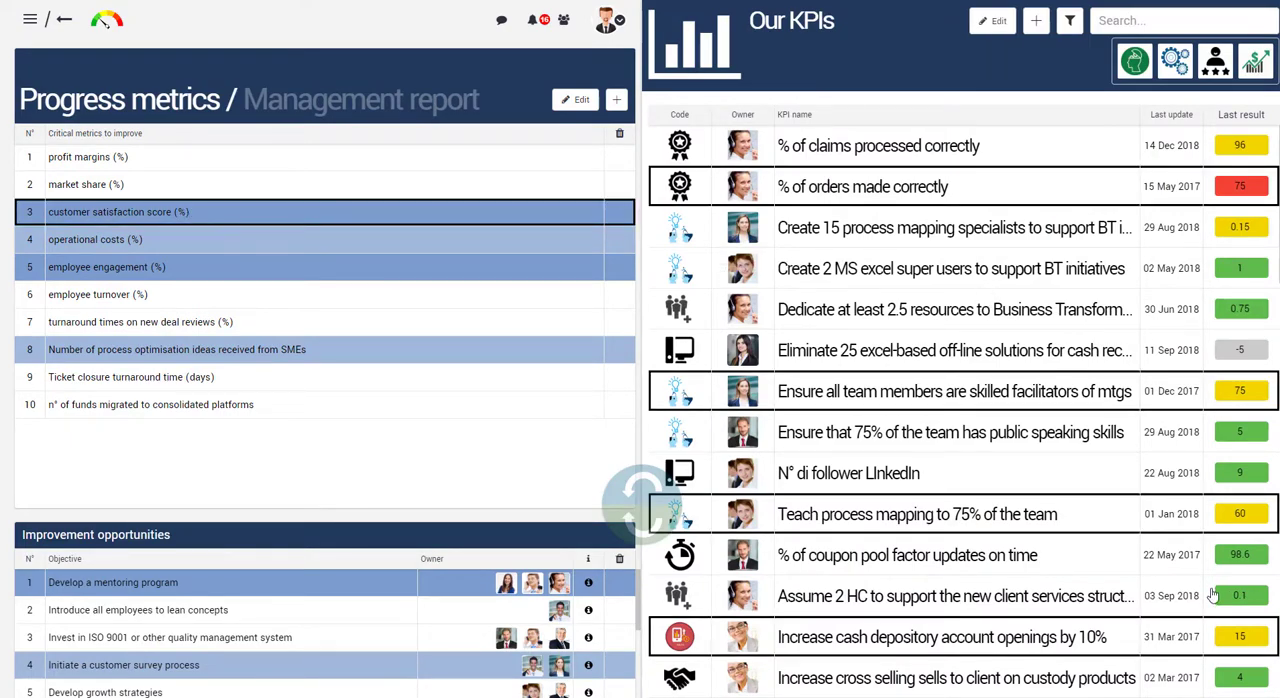
pyautogui.scroll(-3)
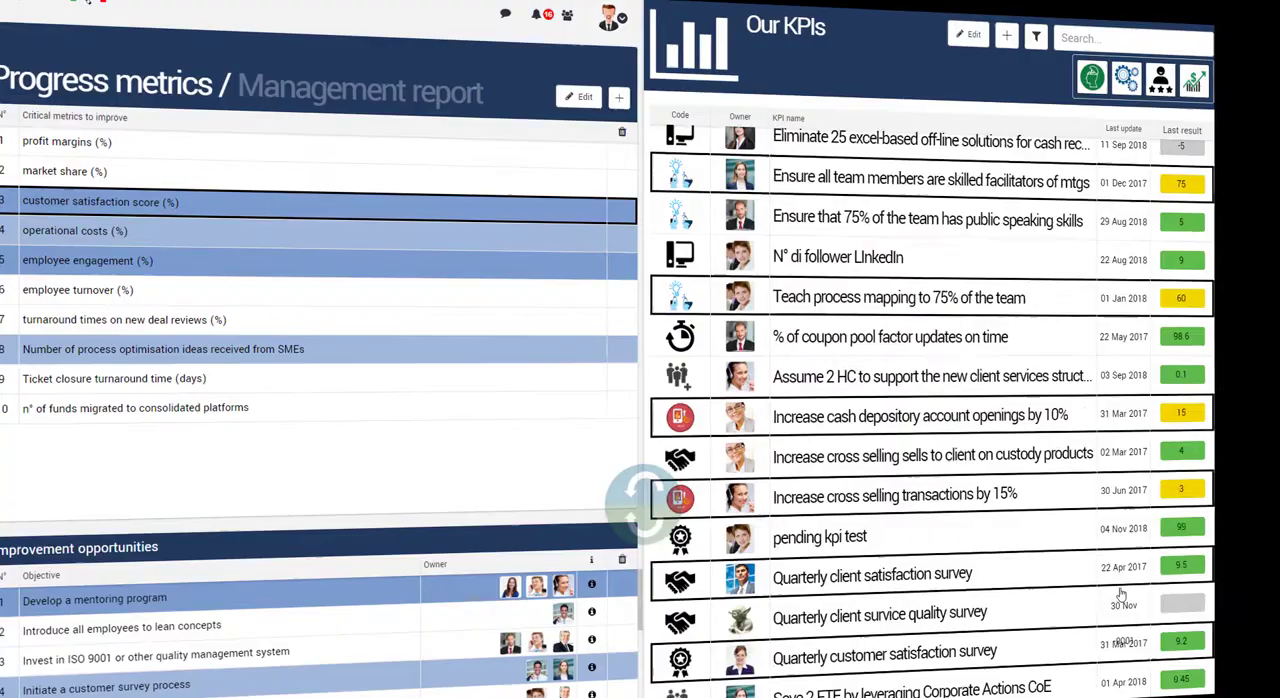
pyautogui.scroll(-3)
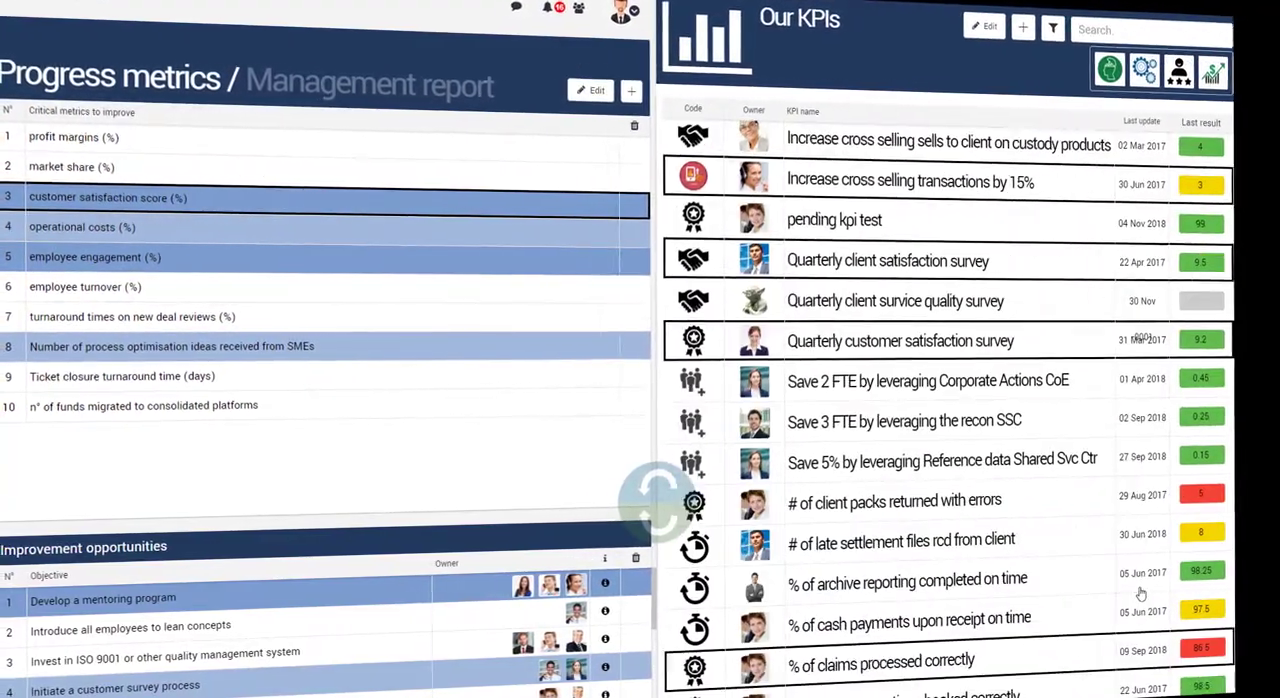
pyautogui.scroll(-3)
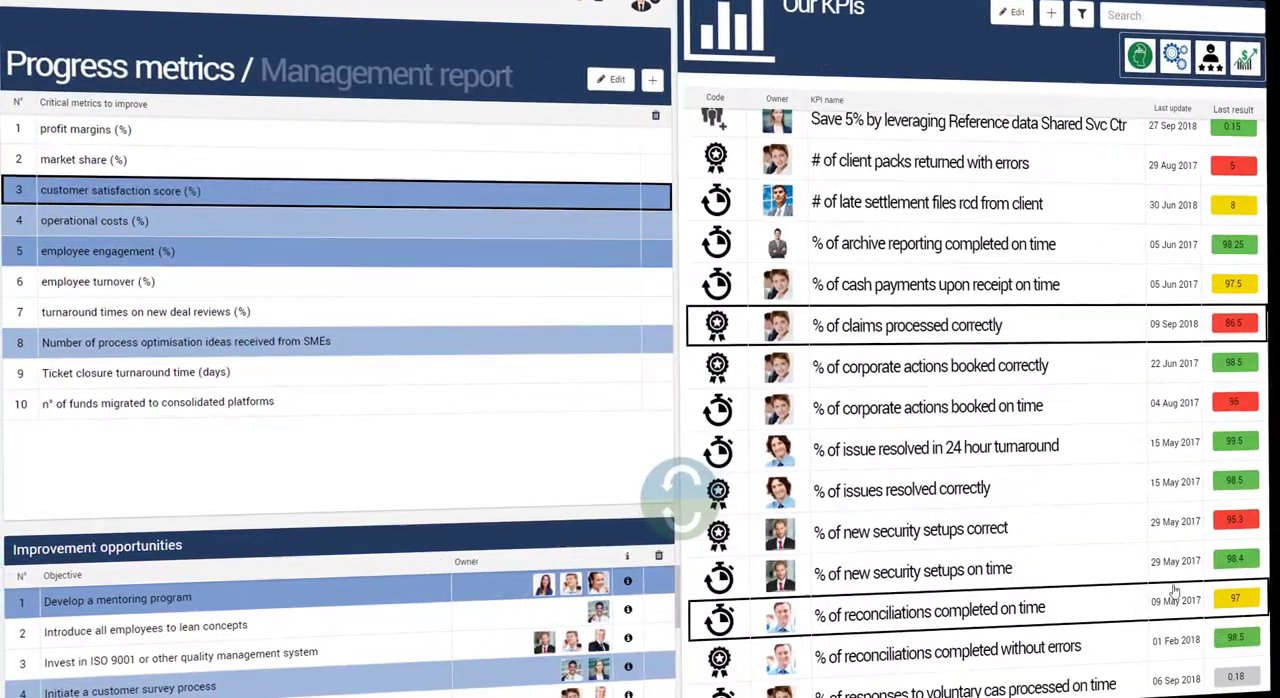
pyautogui.scroll(-3)
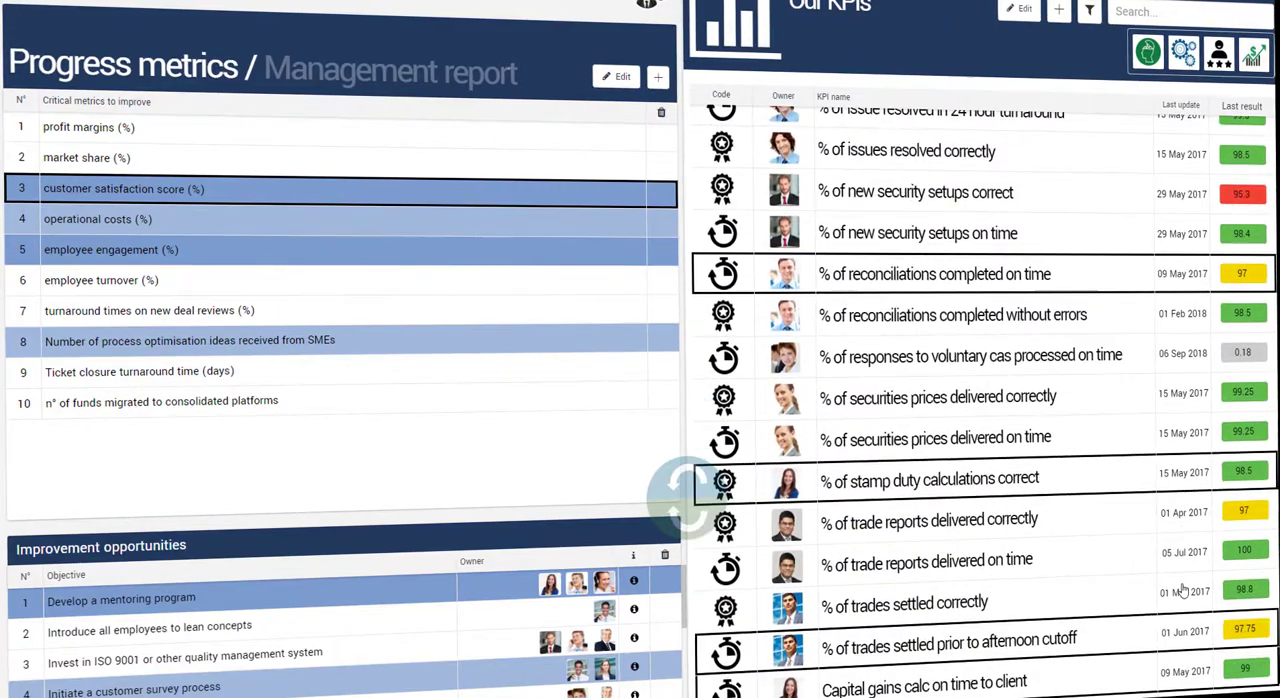
pyautogui.scroll(-3)
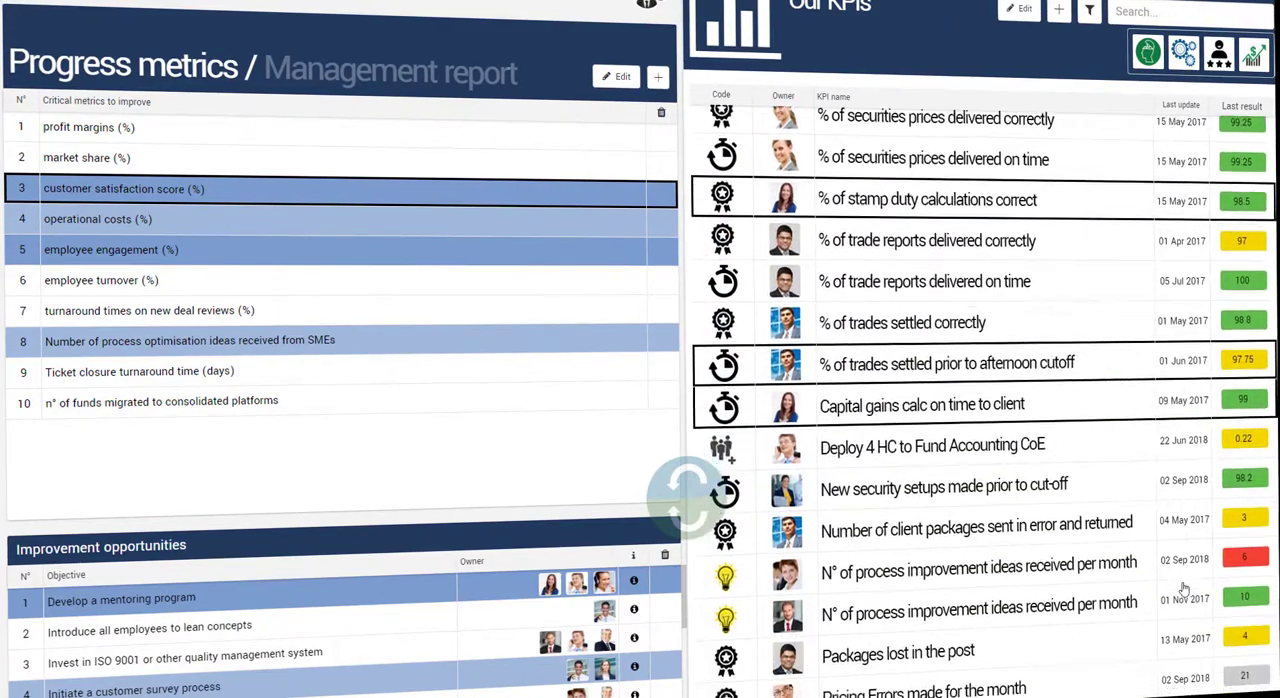